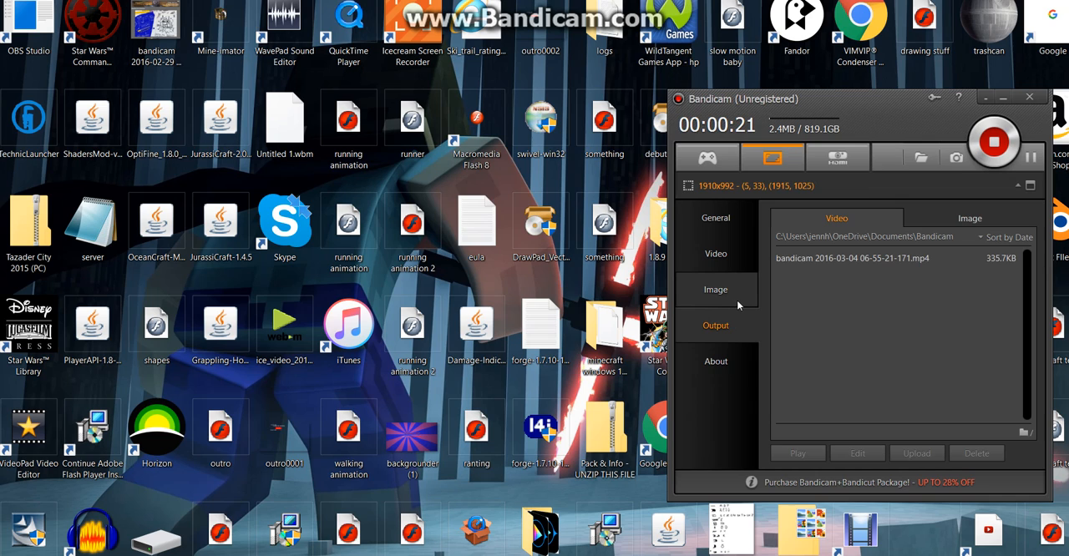
- Show the Video recording settings with hotkeys, cursor options and MP4 format
click(714, 254)
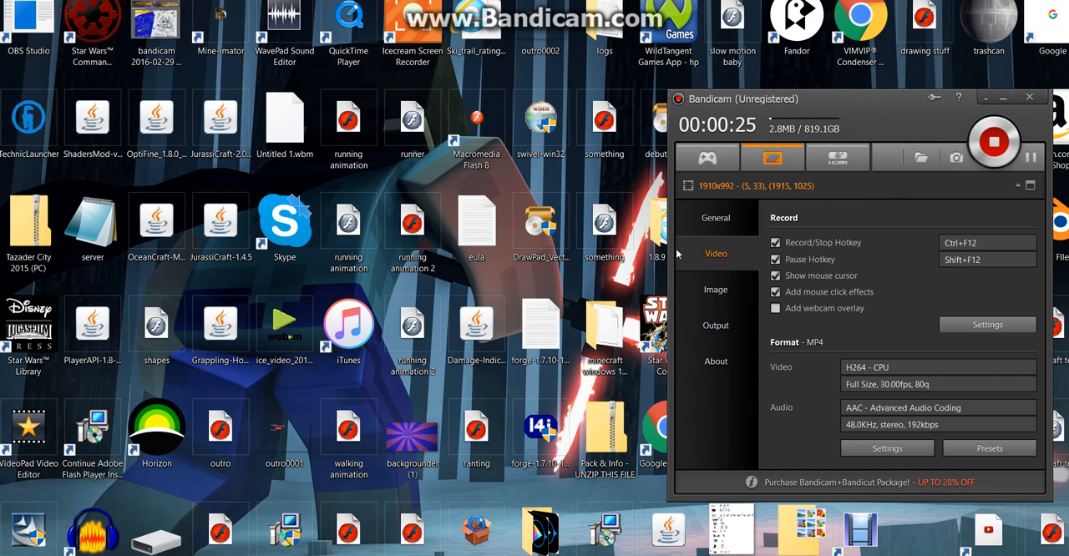
mouse_move(707, 385)
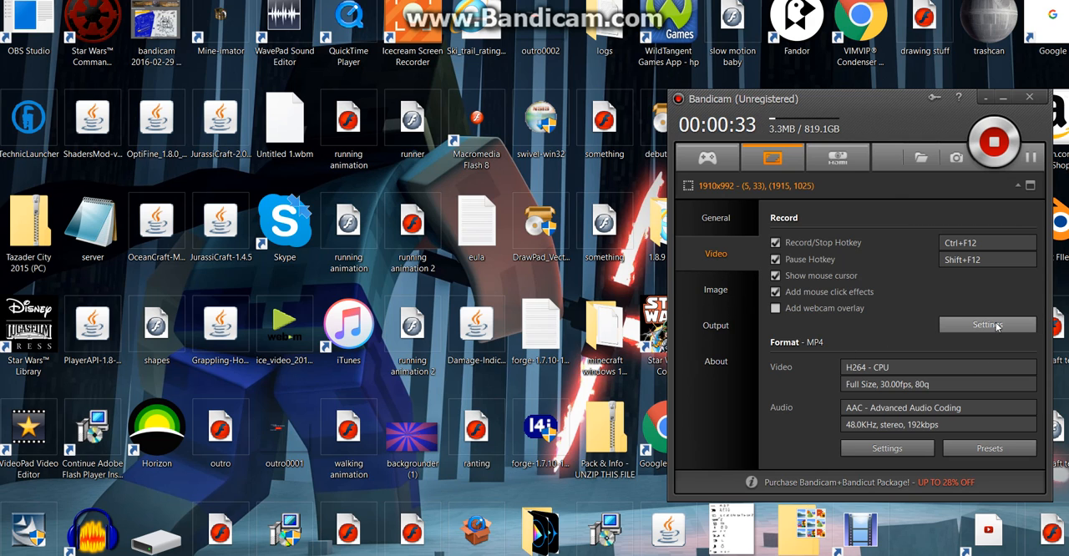
- Open recording settings and select Blue Snowball as the primary sound device
click(988, 325)
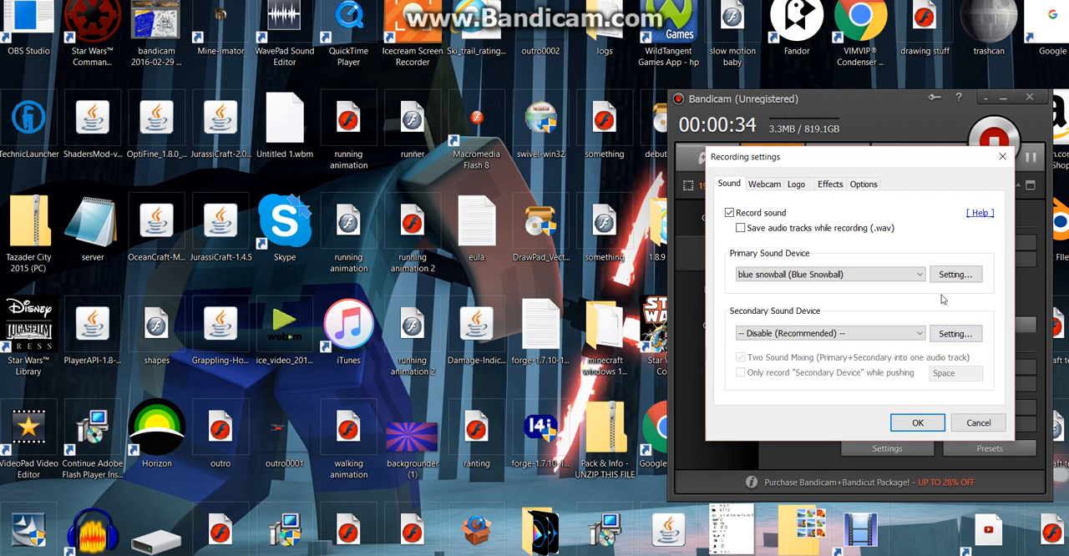
mouse_move(908, 285)
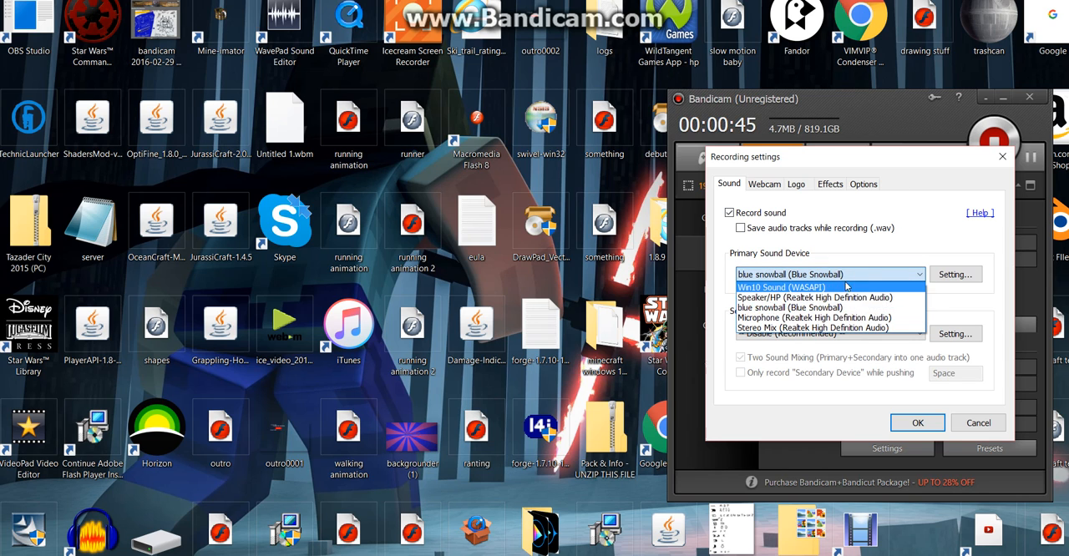
mouse_move(814, 297)
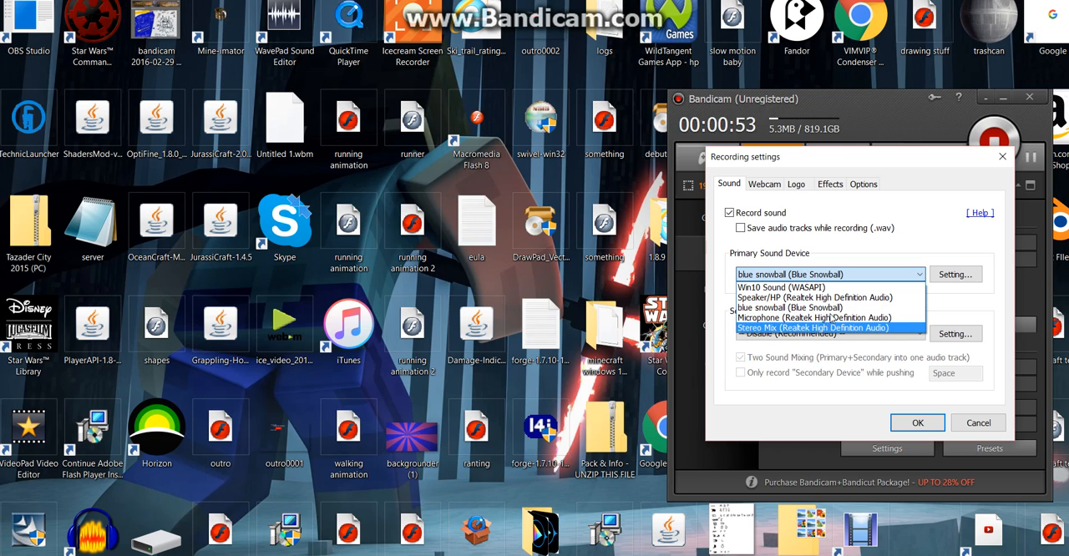
mouse_move(814, 297)
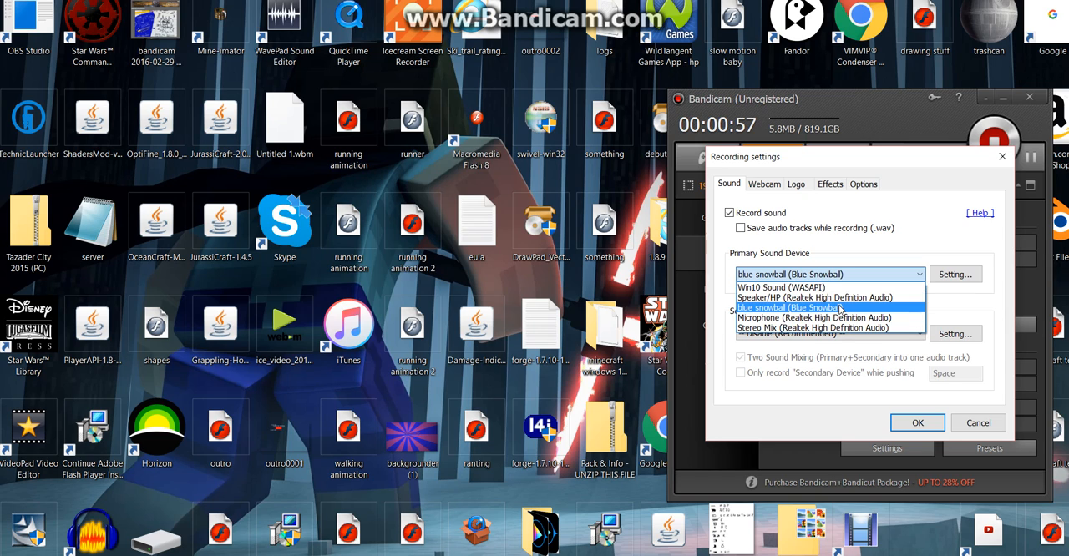
click(784, 307)
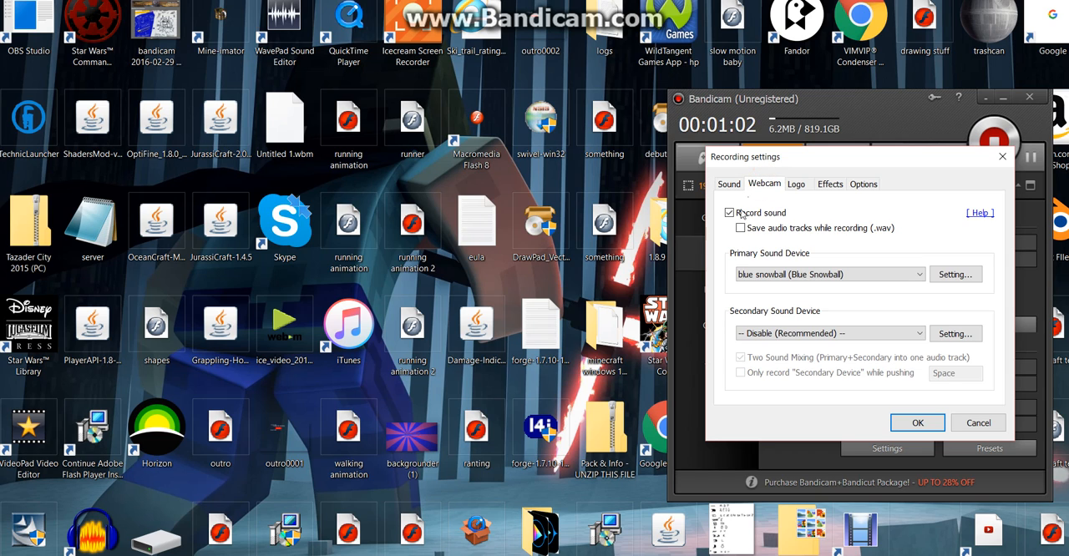
- View the Webcam overlay options, then the Logo overlay options, leaving both disabled
click(764, 183)
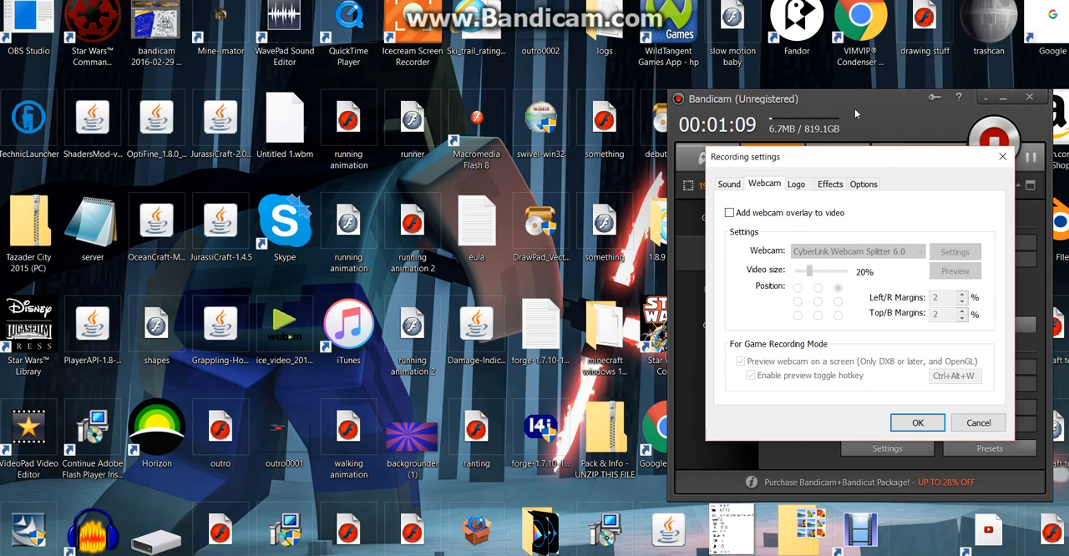
click(796, 183)
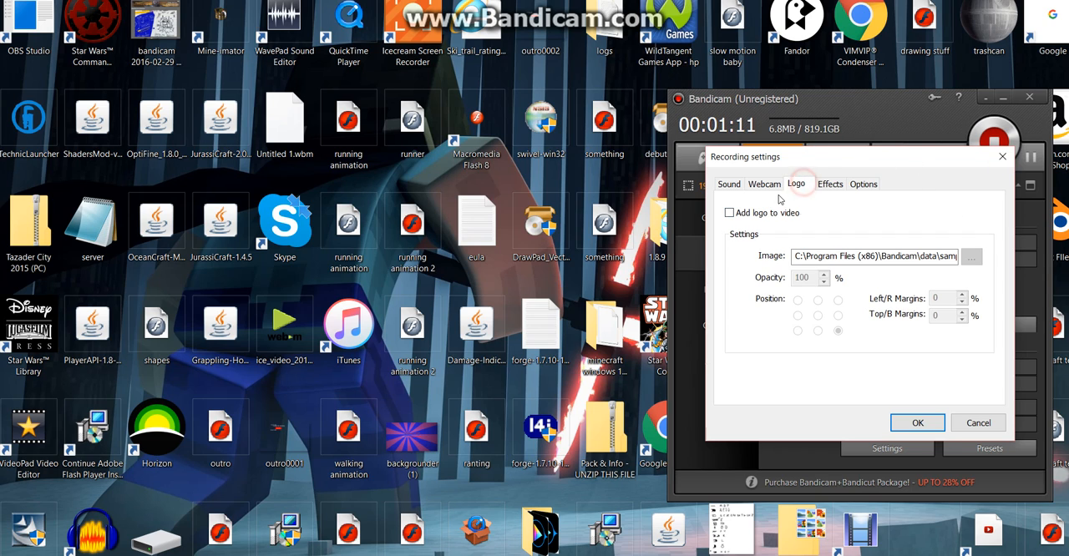